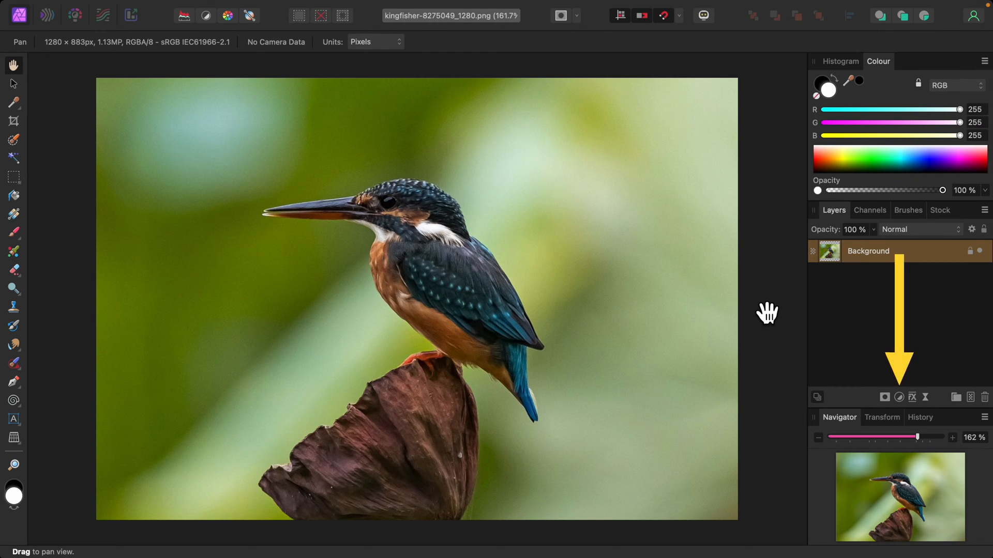
Add a Brightness / Contrast adjustment layer, leaving its settings at zero
{"action": "left_click", "coordinate": [899, 398]}
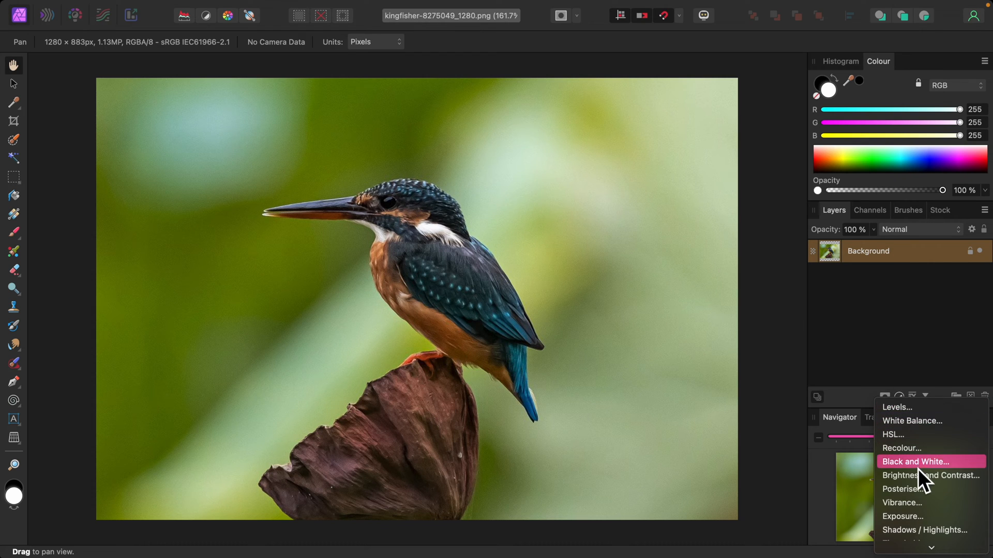
{"action": "left_click", "coordinate": [930, 476]}
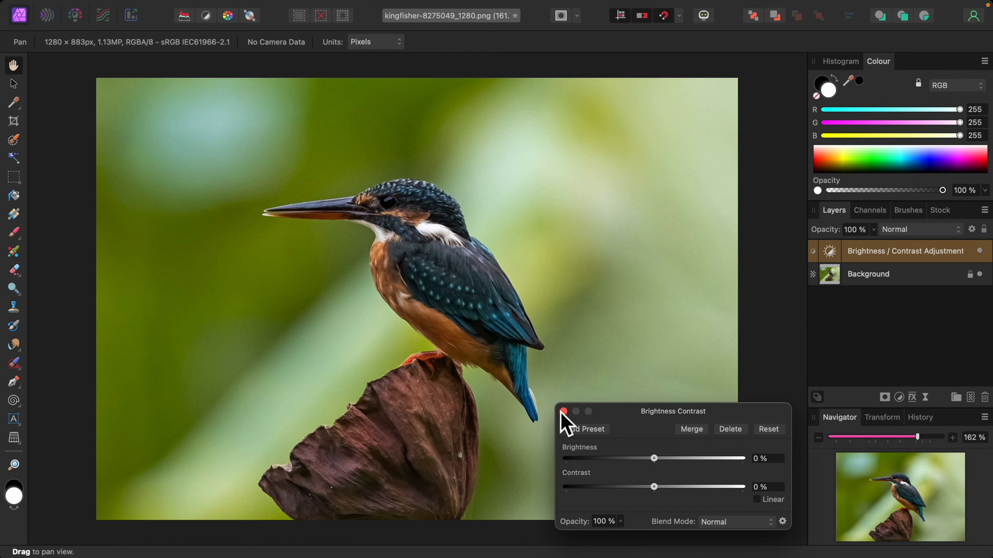
{"action": "left_click", "coordinate": [565, 411]}
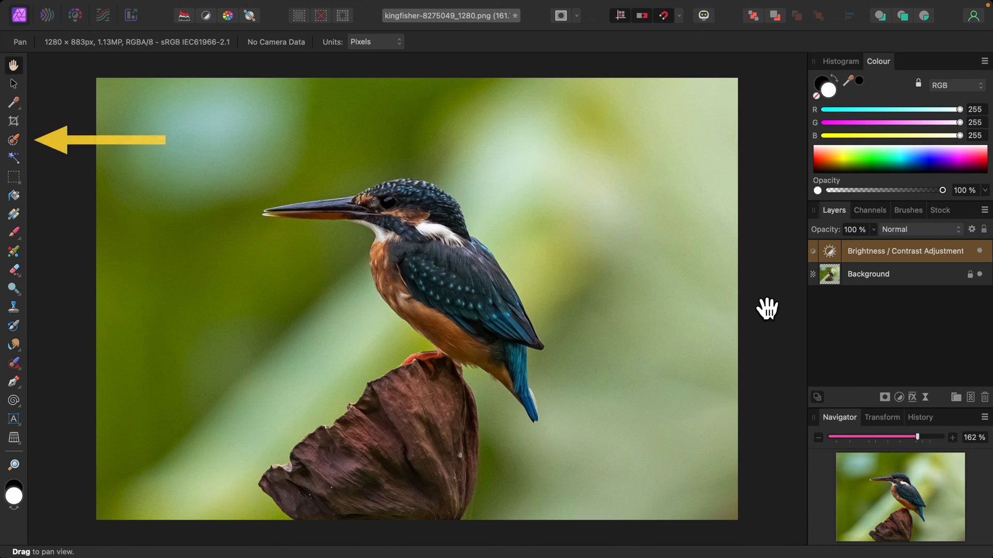
Switch to the Selection Brush Tool to select the kingfisher
{"action": "left_click", "coordinate": [11, 138]}
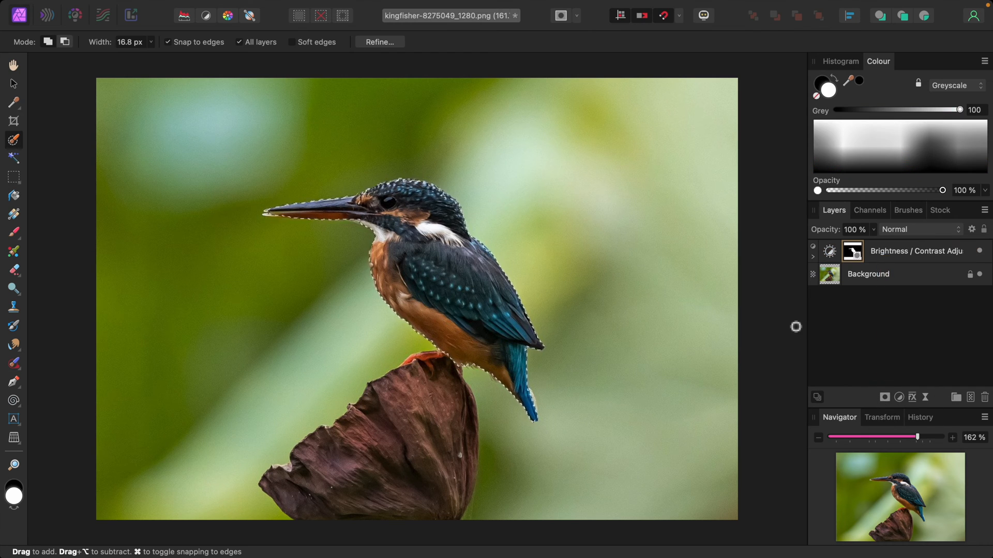
{"action": "mouse_move", "coordinate": [792, 323]}
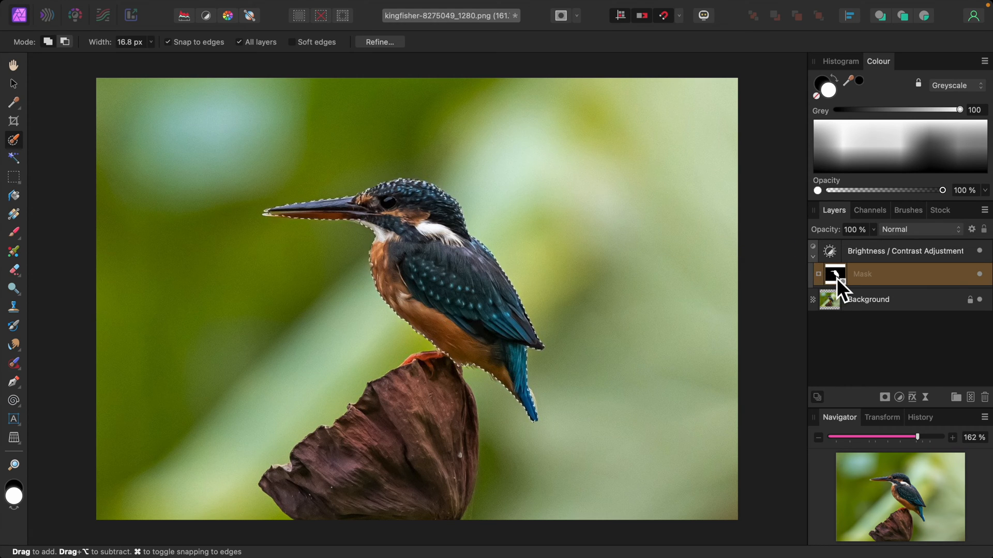
{"action": "right_click", "coordinate": [863, 274]}
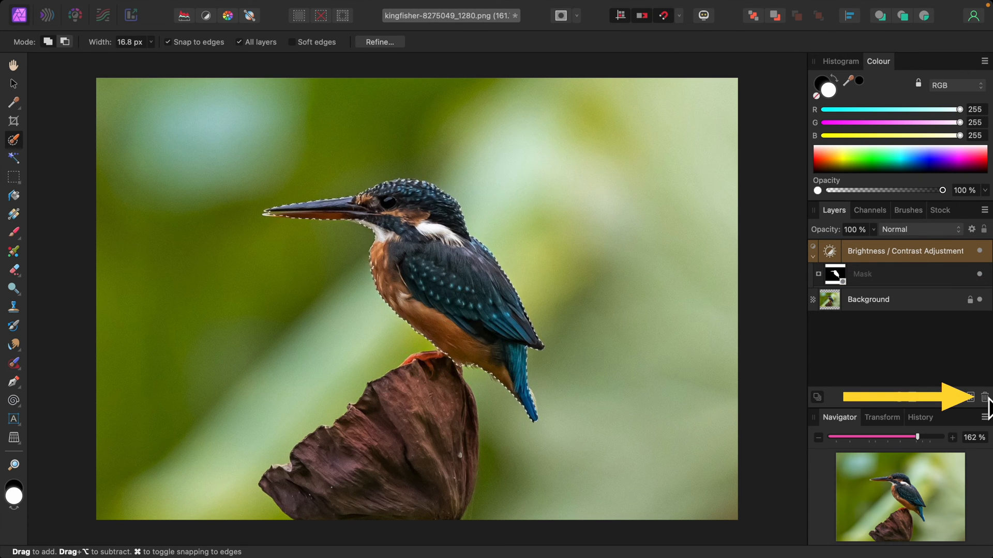
Delete the Brightness / Contrast layer and open the Adjustments list
{"action": "left_click", "coordinate": [985, 397]}
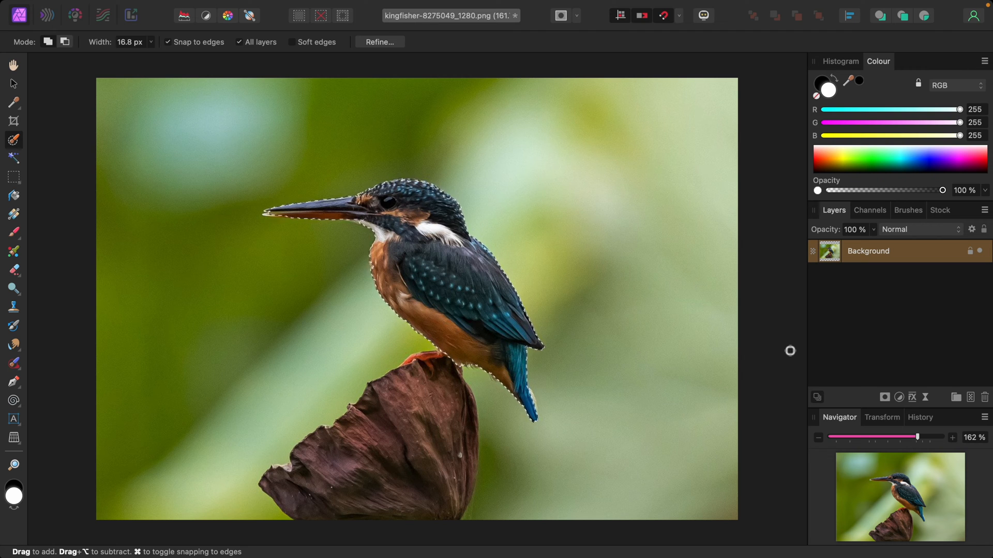
{"action": "left_click", "coordinate": [901, 397]}
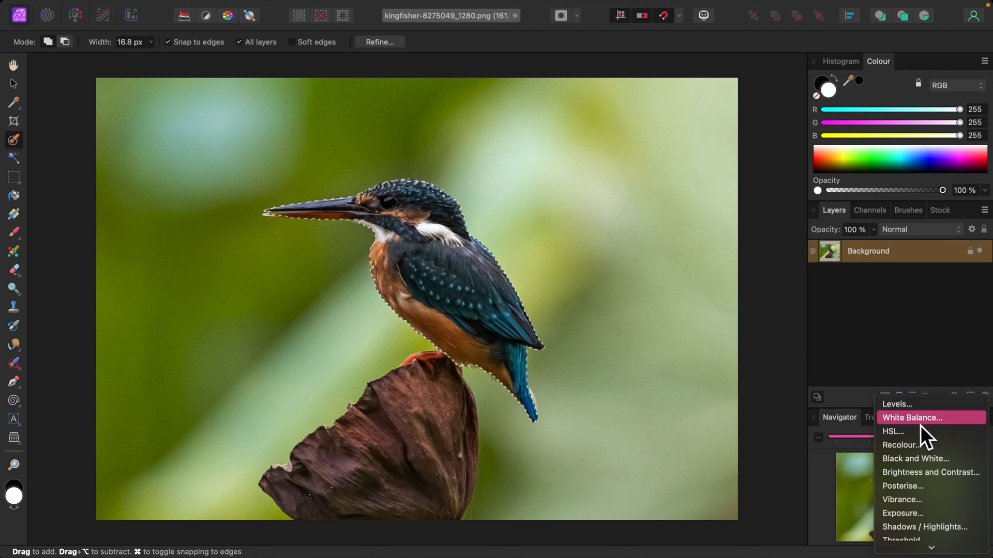
Add Brightness / Contrast with the bird selection active, auto-masking it to the kingfisher
{"action": "left_click", "coordinate": [930, 473]}
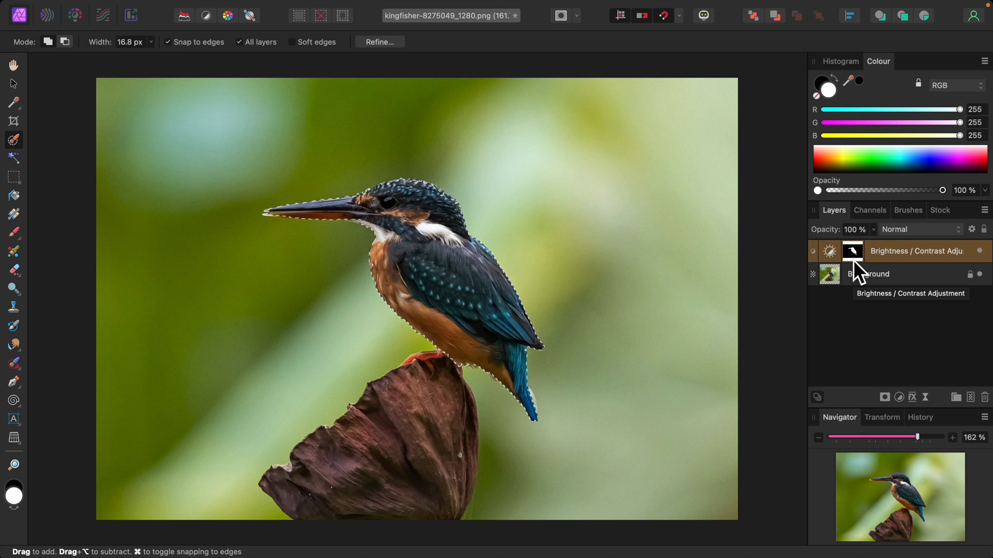
{"action": "right_click", "coordinate": [915, 251]}
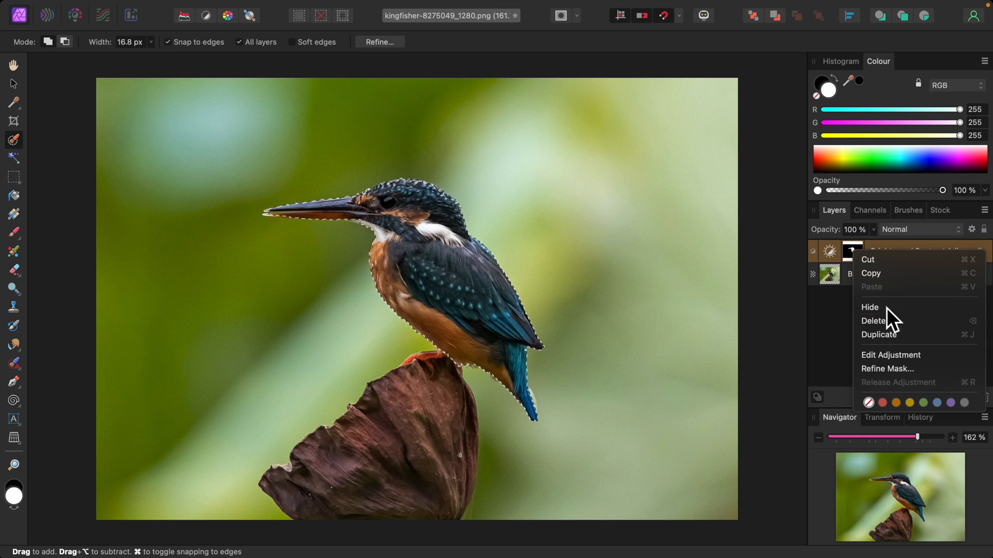
{"action": "mouse_move", "coordinate": [891, 355]}
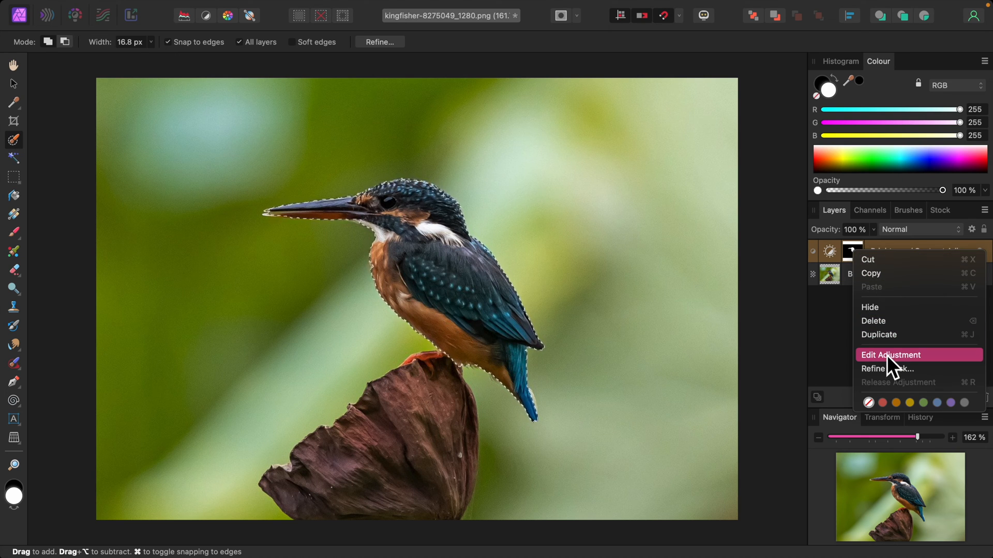
{"action": "left_click", "coordinate": [890, 355]}
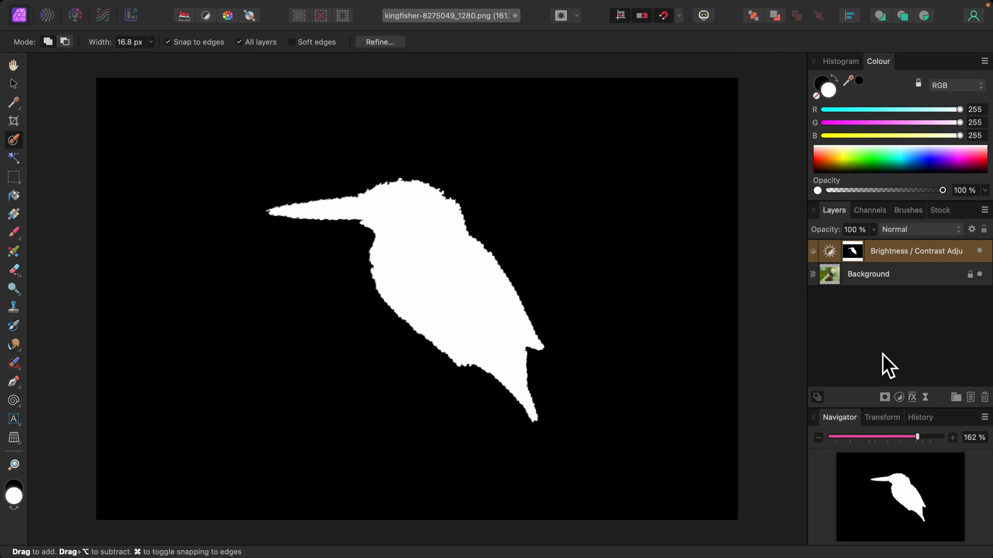
{"action": "left_click", "coordinate": [867, 274]}
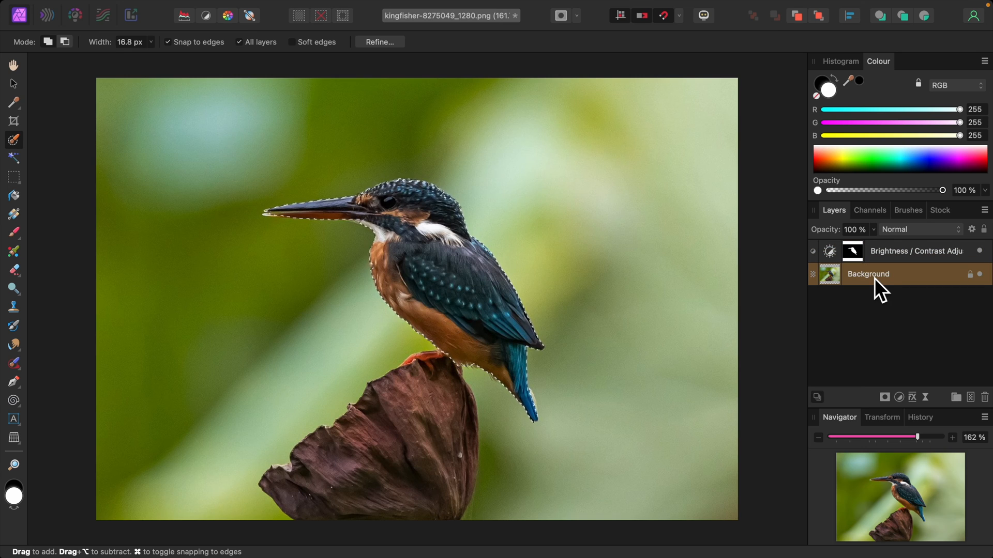
Deselect with Cmd+D and open the adjustment's settings to raise Brightness to 66%
{"action": "key", "text": "cmd+d"}
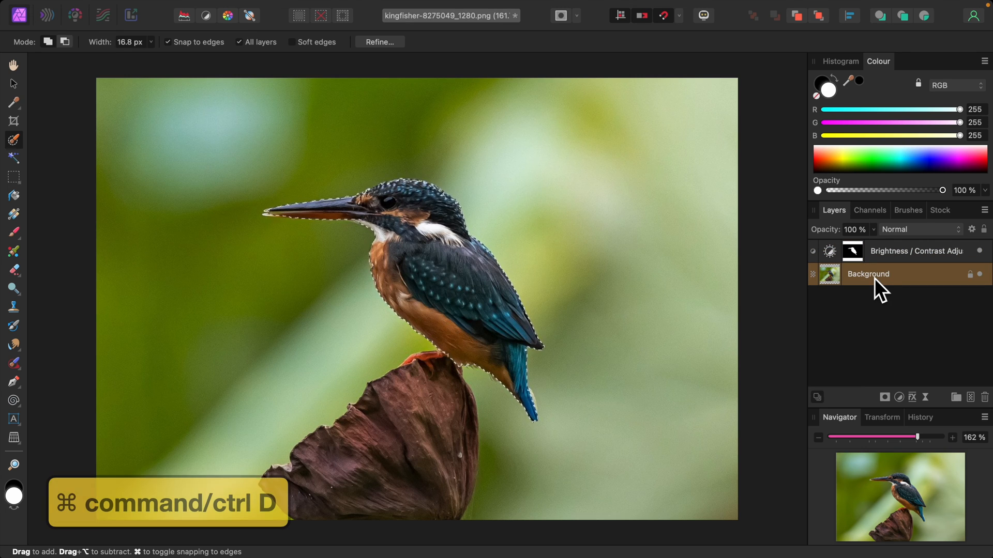
{"action": "key", "text": "Cmd+D"}
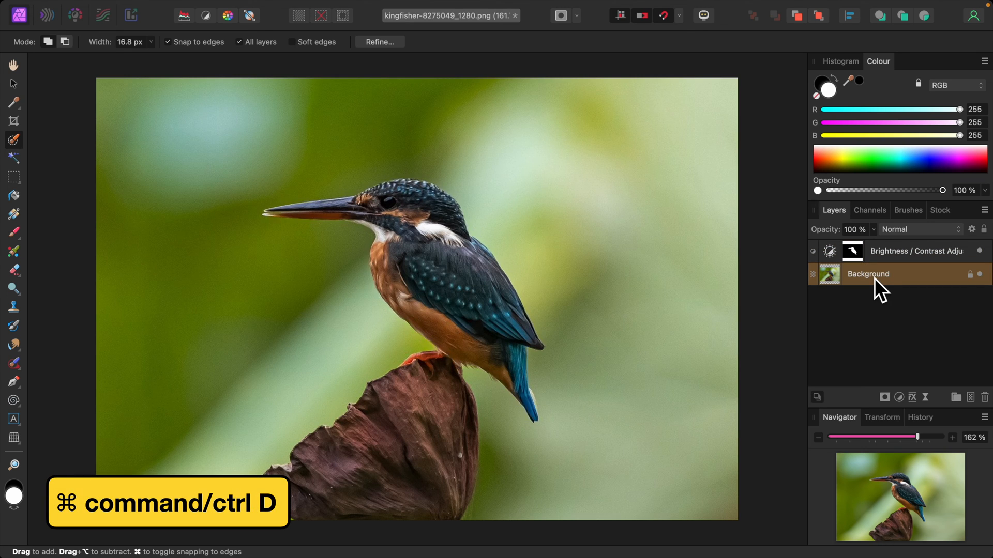
{"action": "key", "text": "cmd+d"}
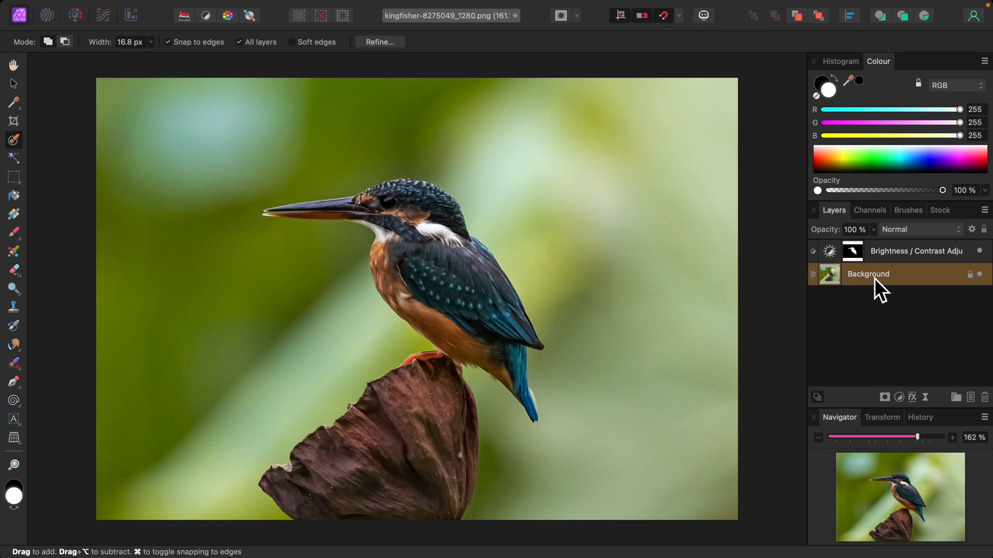
{"action": "left_click", "coordinate": [916, 251]}
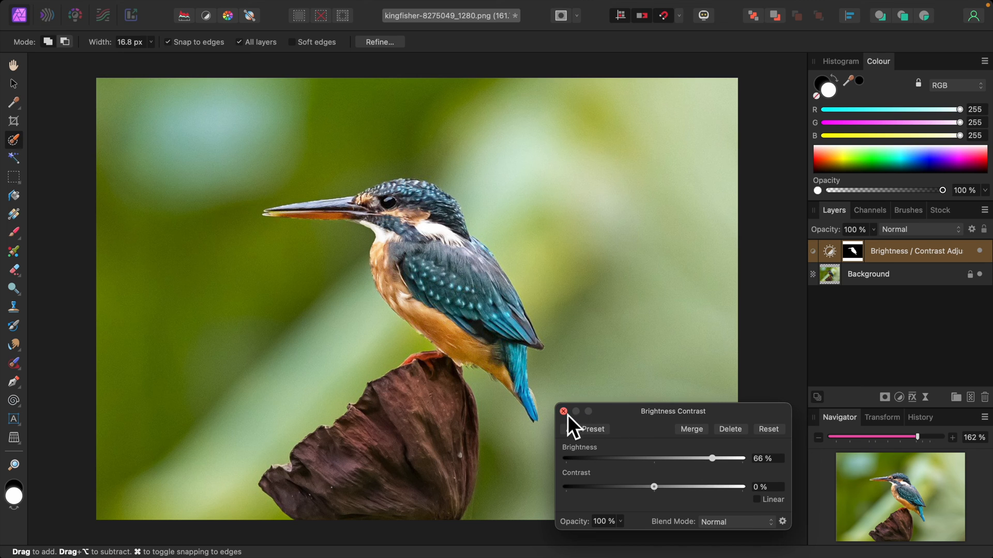
Close the Brightness / Contrast settings and touch up the mask over the kingfisher's body
{"action": "left_click", "coordinate": [566, 411]}
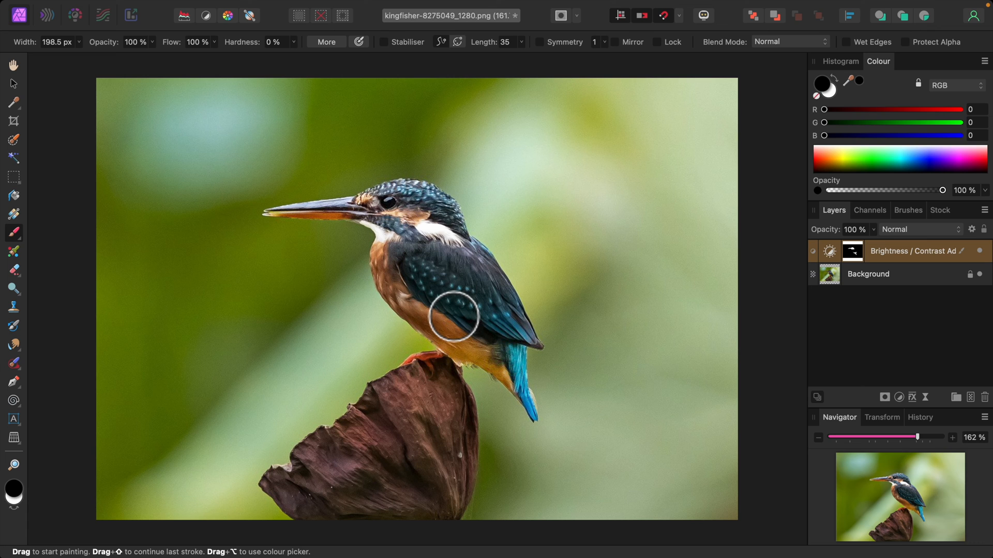
{"action": "left_click", "coordinate": [826, 89]}
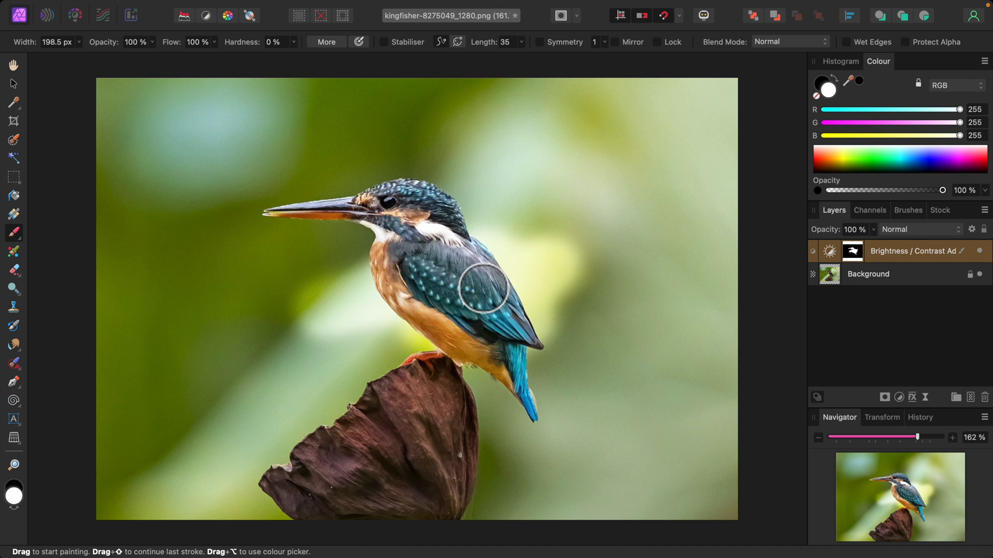
{"action": "mouse_move", "coordinate": [25, 158]}
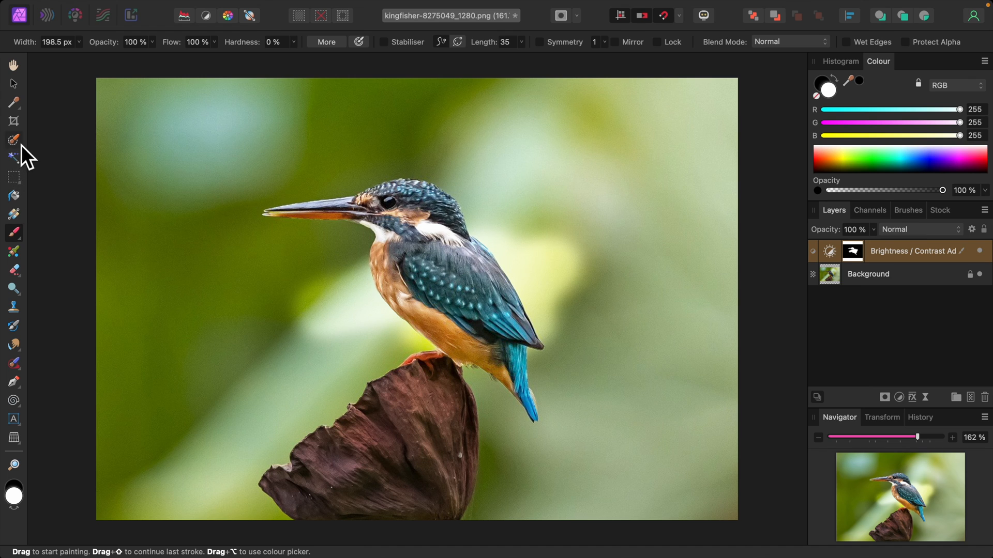
Switch to the Selection Brush Tool to select the perch
{"action": "left_click", "coordinate": [13, 139]}
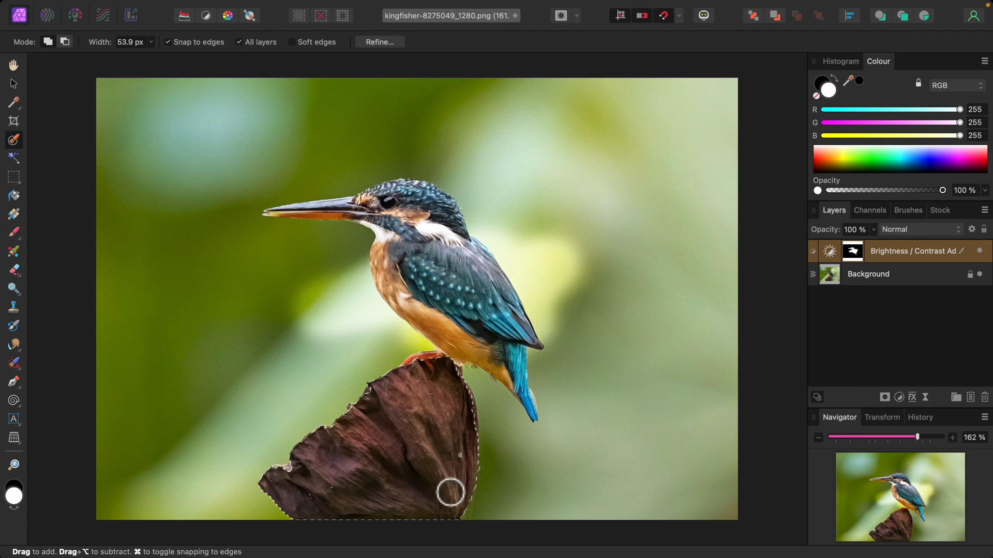
{"action": "mouse_move", "coordinate": [439, 499]}
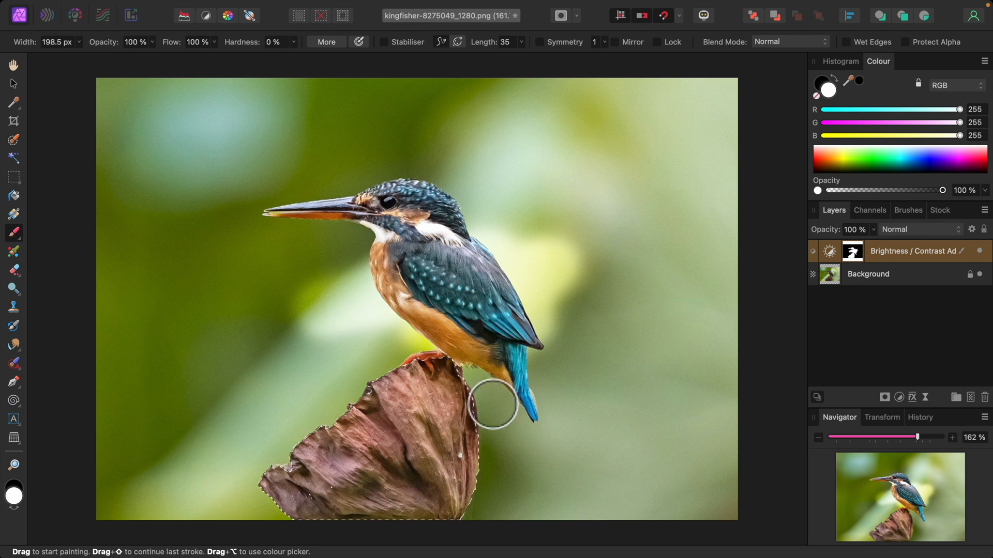
{"action": "mouse_move", "coordinate": [623, 410]}
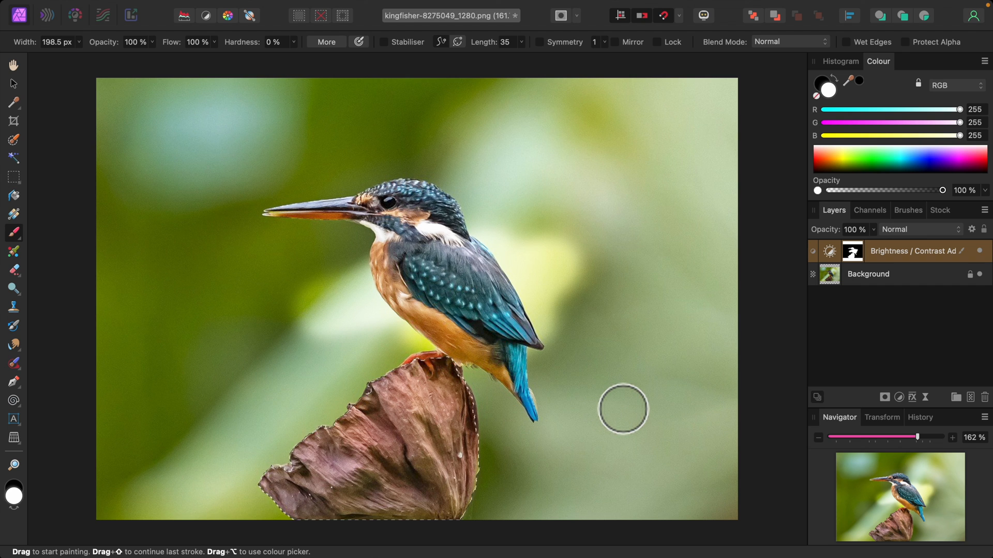